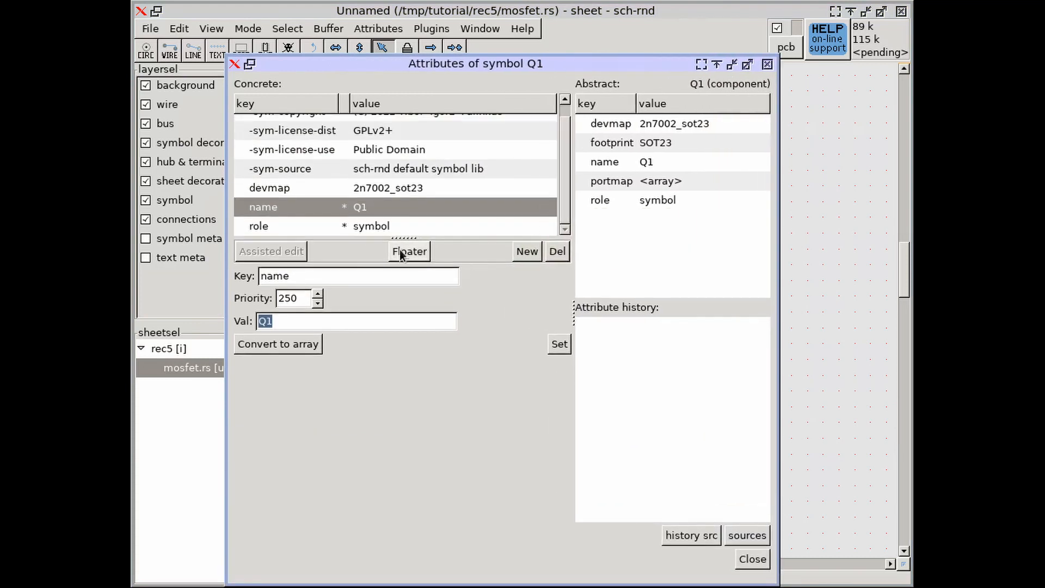
- Delete the devmap attribute from Q1's attribute list
{"action": "left_click", "coordinate": [269, 199]}
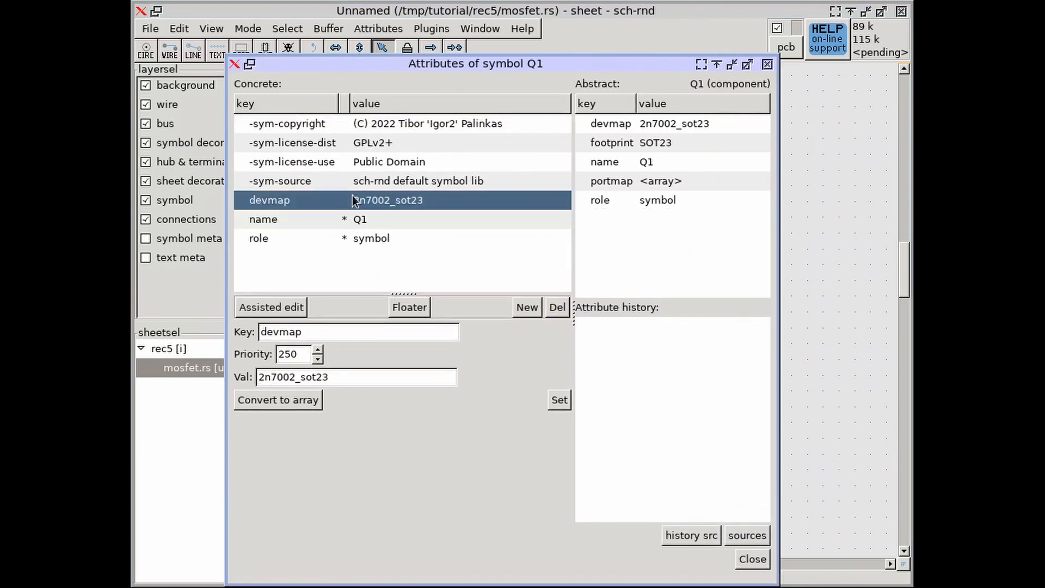
{"action": "left_click", "coordinate": [557, 307]}
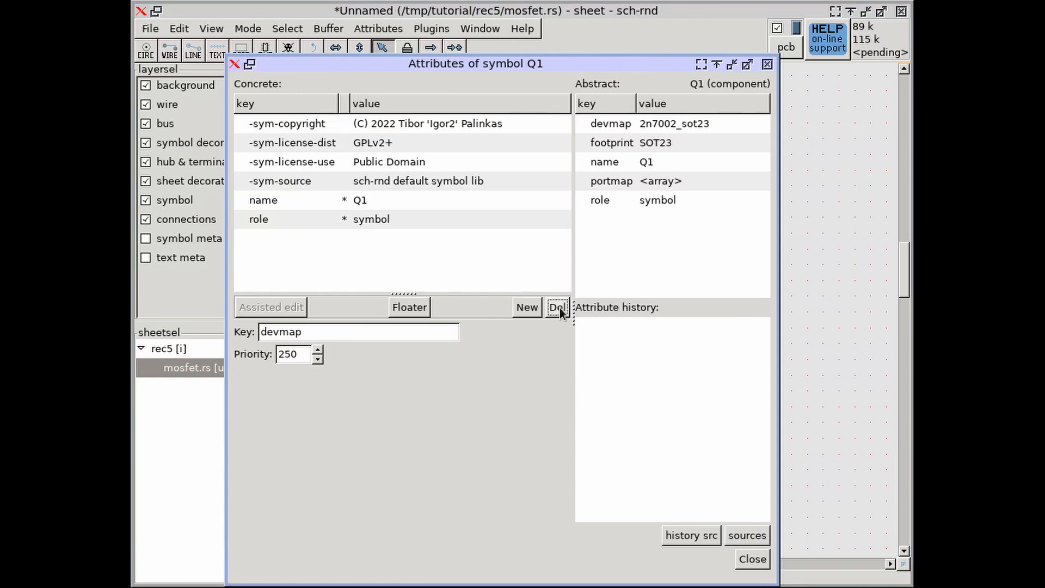
{"action": "left_click", "coordinate": [557, 307]}
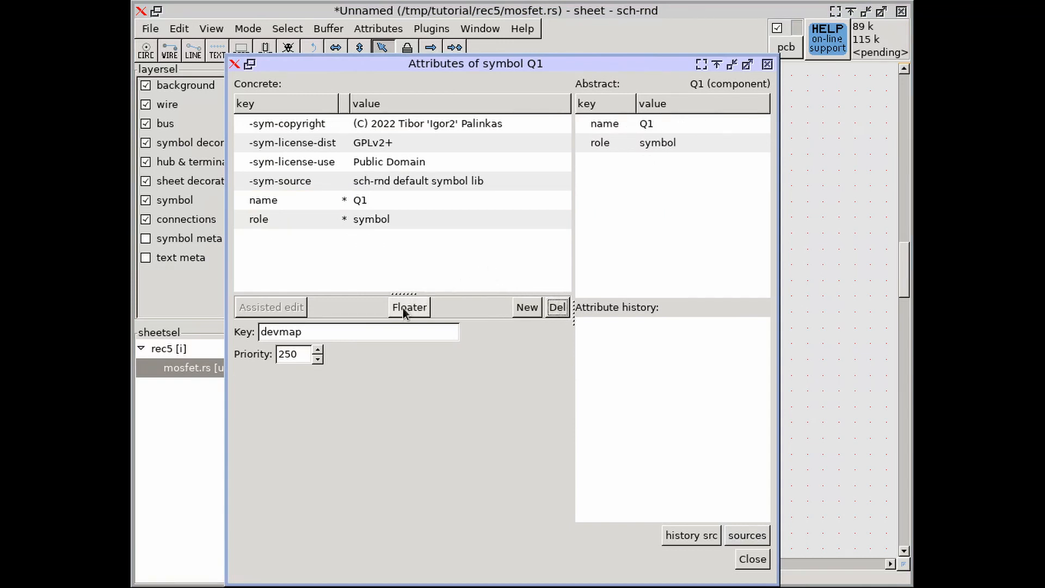
- Add a footprint attribute with value so(8) to Q1
{"action": "left_click", "coordinate": [526, 307]}
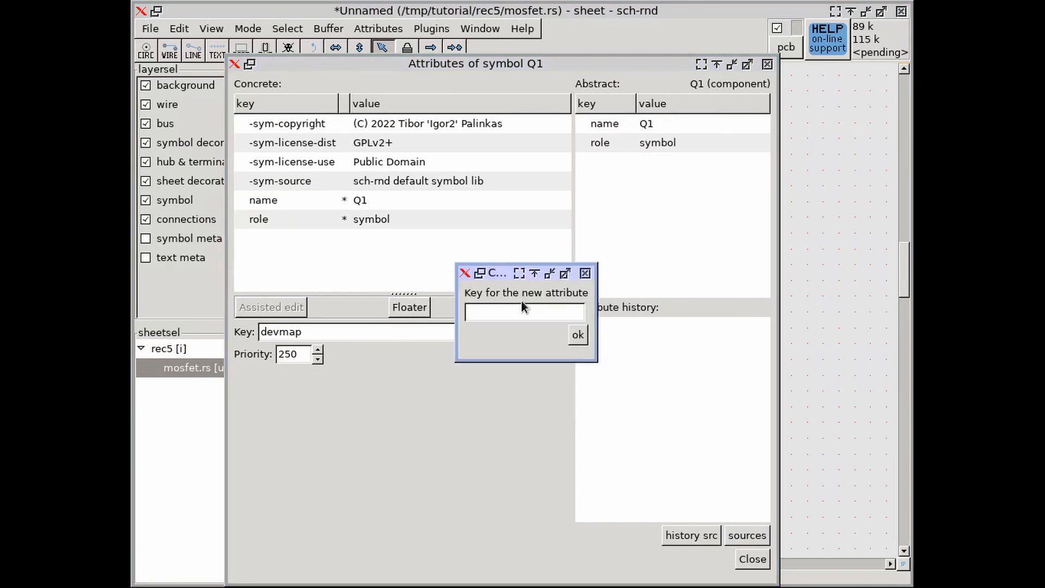
{"action": "left_click", "coordinate": [577, 334]}
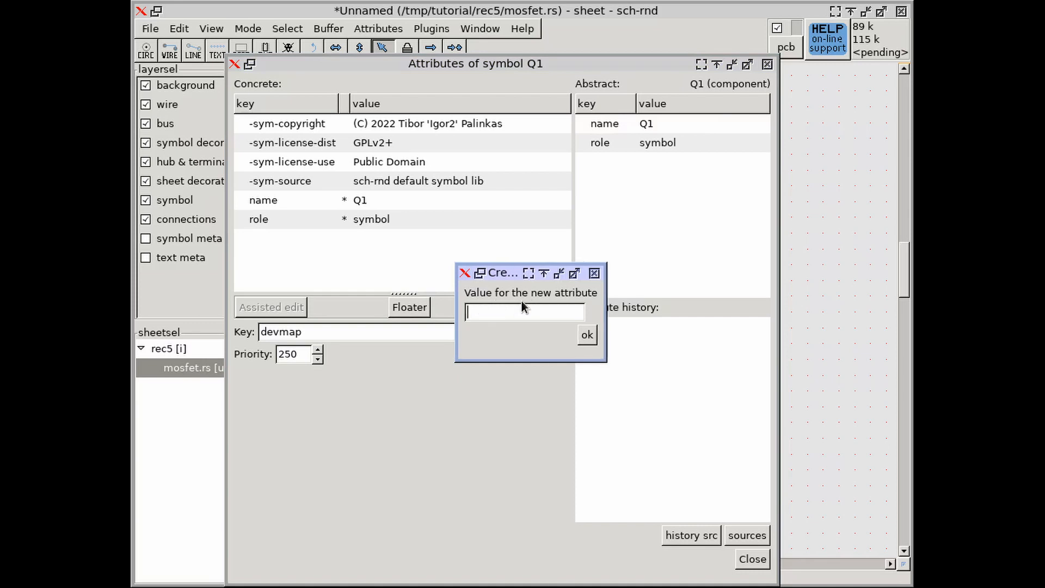
{"action": "left_click", "coordinate": [585, 333]}
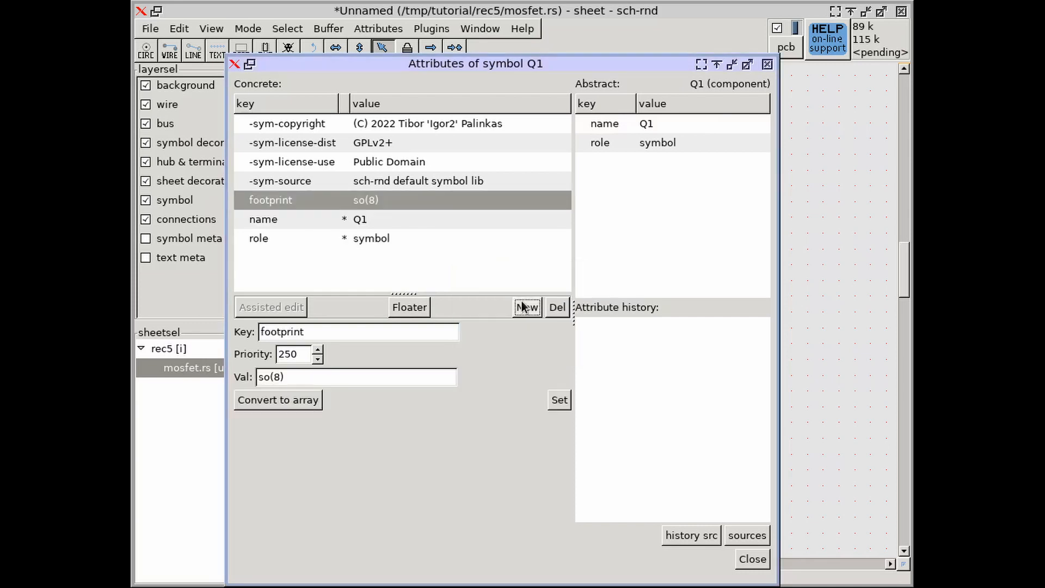
- Add an empty portmap attribute to Q1 and open its assisted editor
{"action": "left_click", "coordinate": [526, 307]}
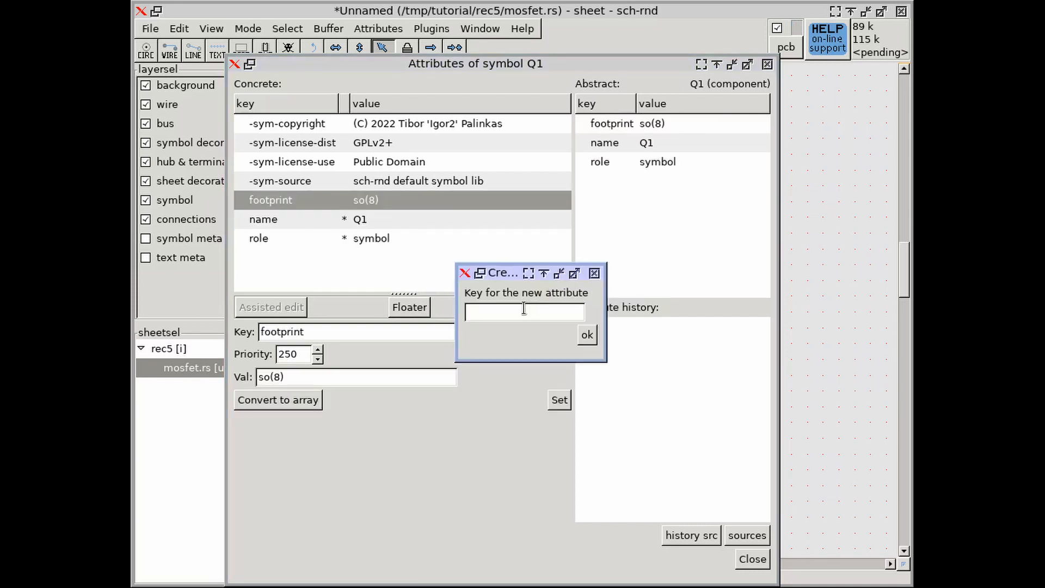
{"action": "left_click", "coordinate": [584, 334]}
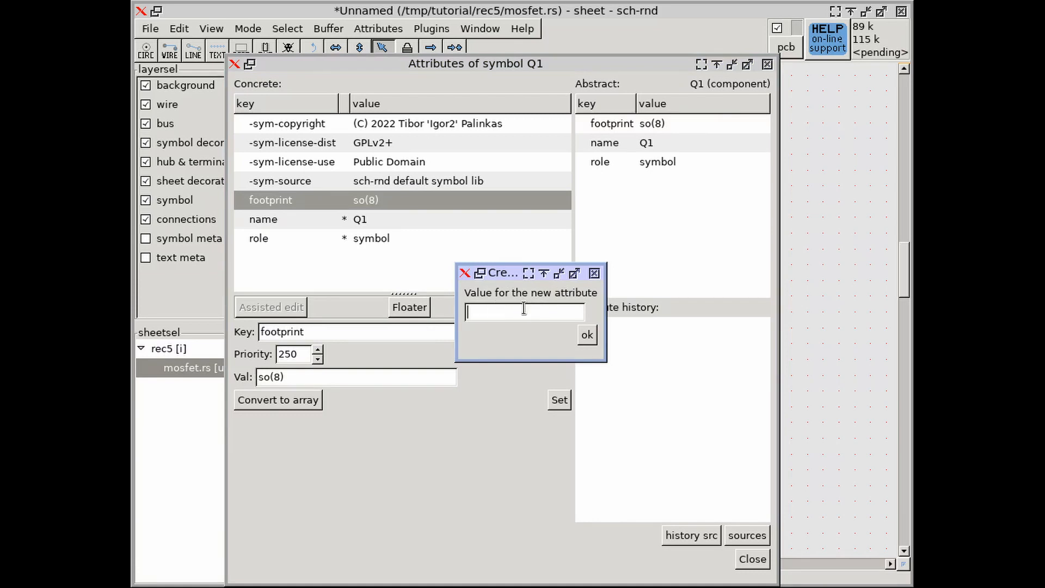
{"action": "left_click", "coordinate": [586, 333]}
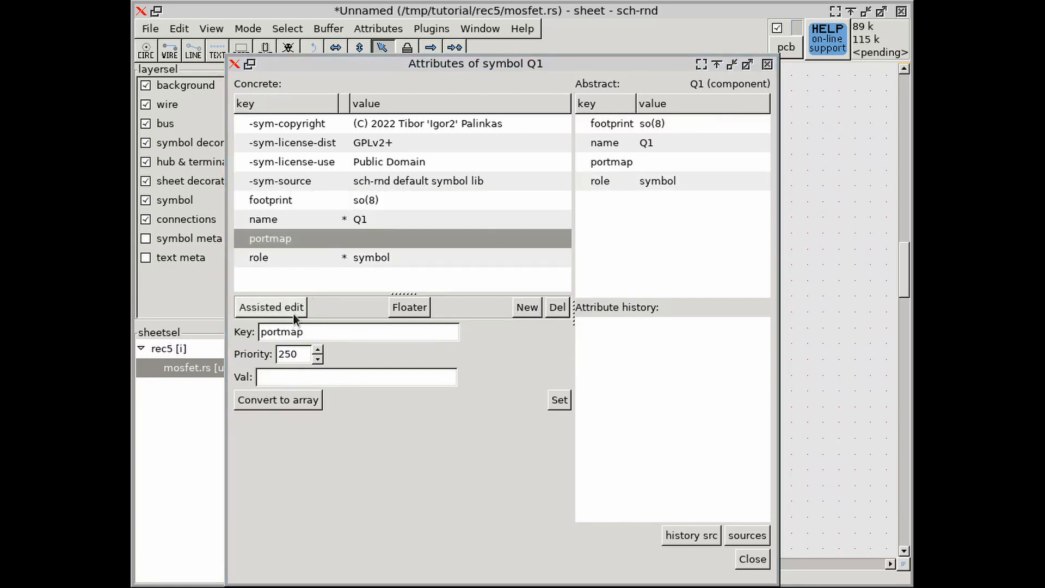
{"action": "left_click", "coordinate": [278, 400]}
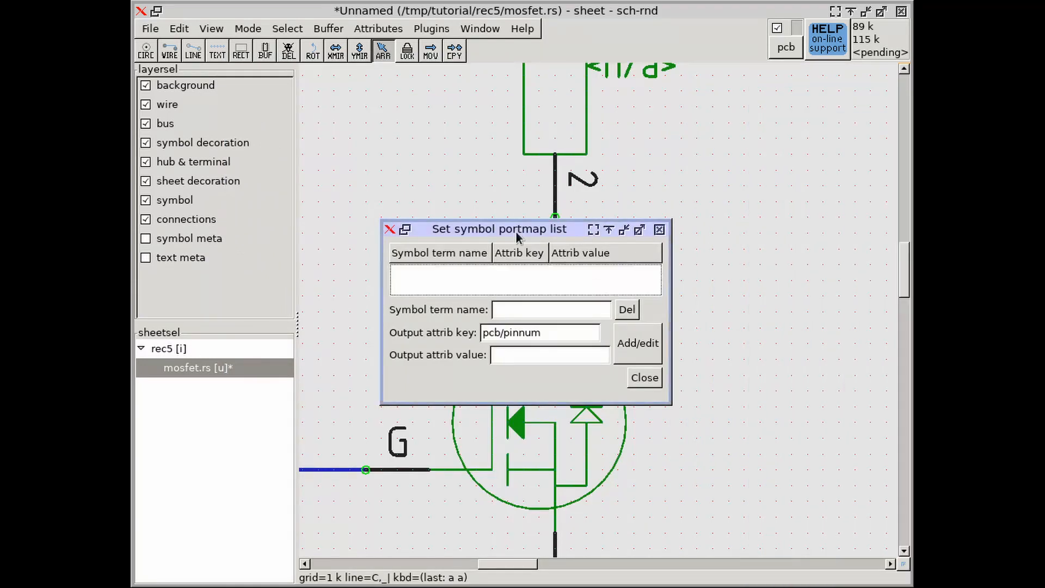
- Add portmap entries S=1 2 3, G=4 and D=5 6 7 8, then close the editor
{"action": "left_click_drag", "start_coordinate": [499, 229], "coordinate": [464, 241]}
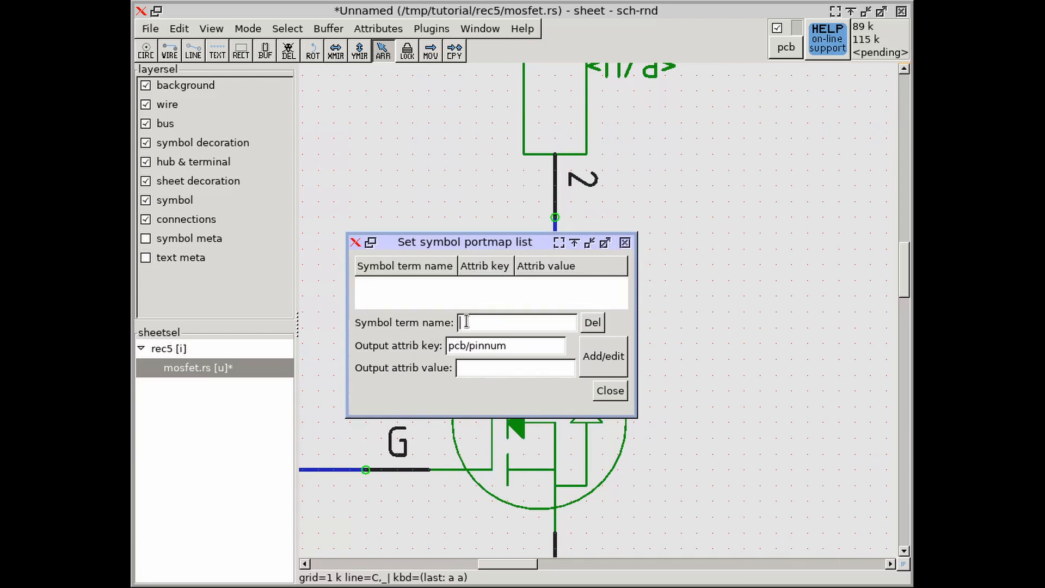
{"action": "type", "text": "S"}
{"action": "left_click", "coordinate": [515, 368]}
{"action": "type", "text": "1"}
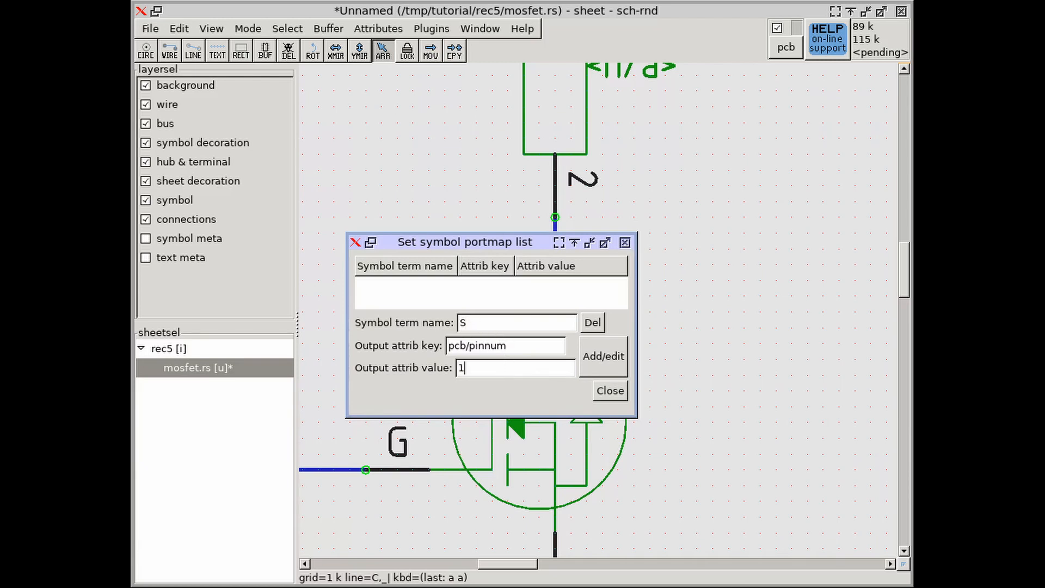
{"action": "left_click", "coordinate": [602, 355]}
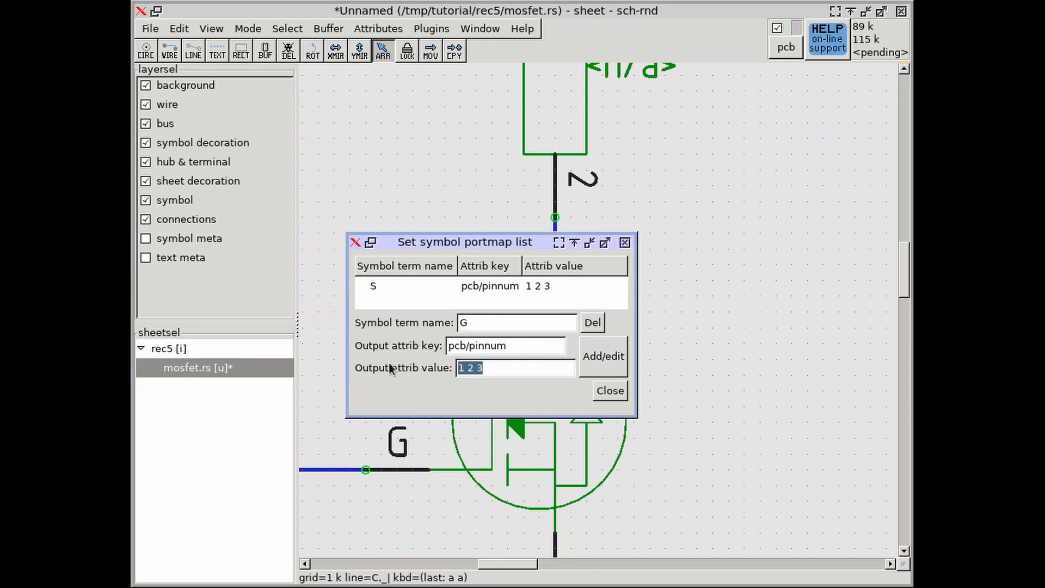
{"action": "left_click", "coordinate": [602, 356]}
{"action": "type", "text": "5 6 7 8"}
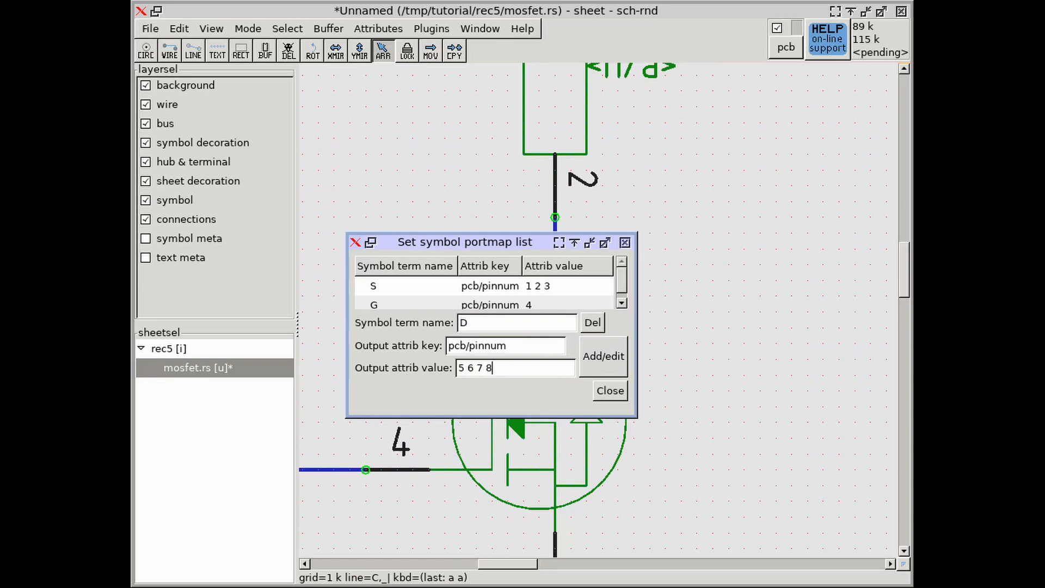
{"action": "left_click", "coordinate": [602, 356]}
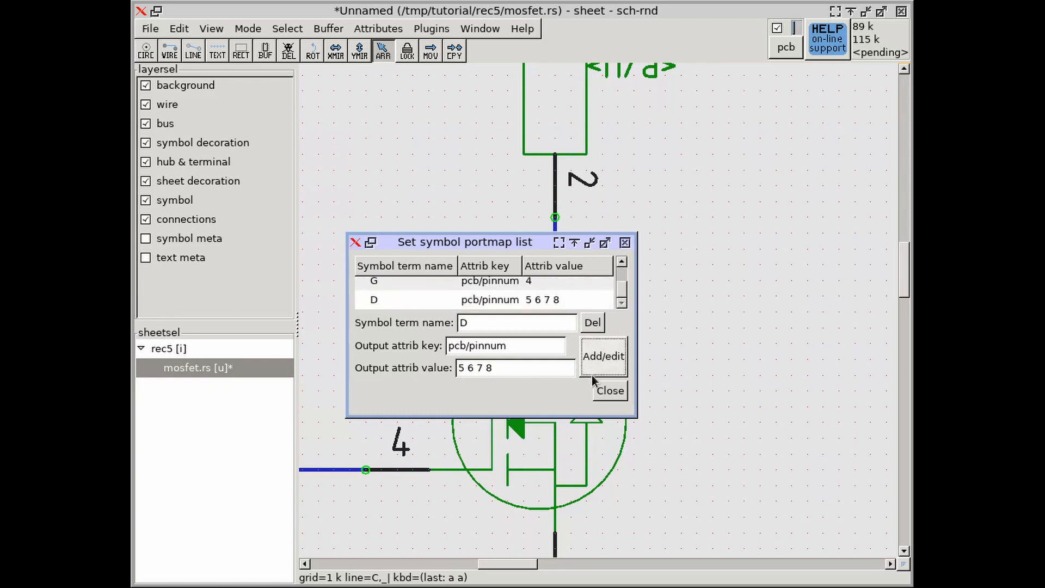
{"action": "left_click", "coordinate": [608, 390]}
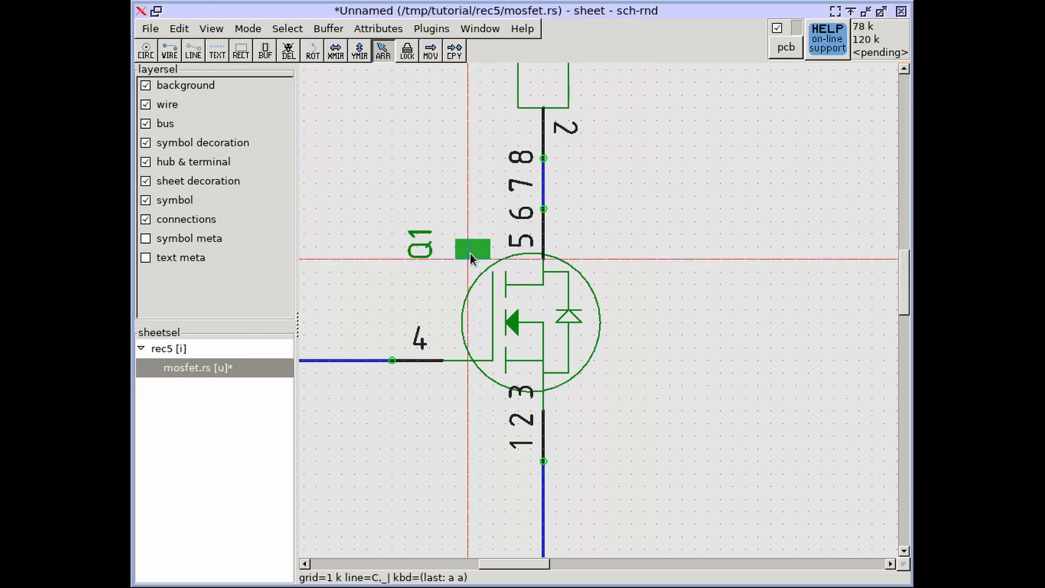
- Delete the empty devmap text label next to Q1
{"action": "double_click", "coordinate": [472, 249]}
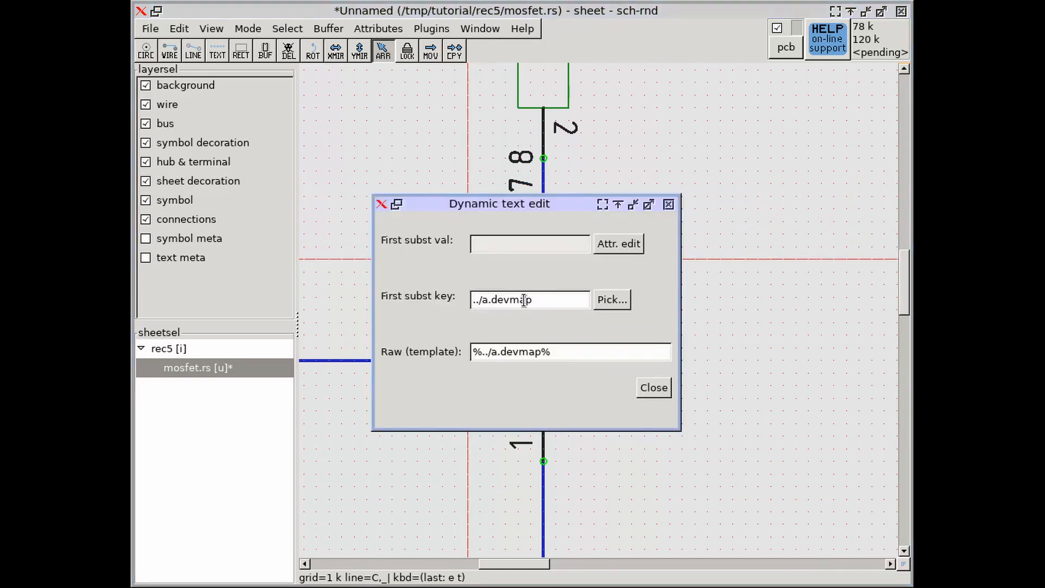
{"action": "mouse_move", "coordinate": [552, 315]}
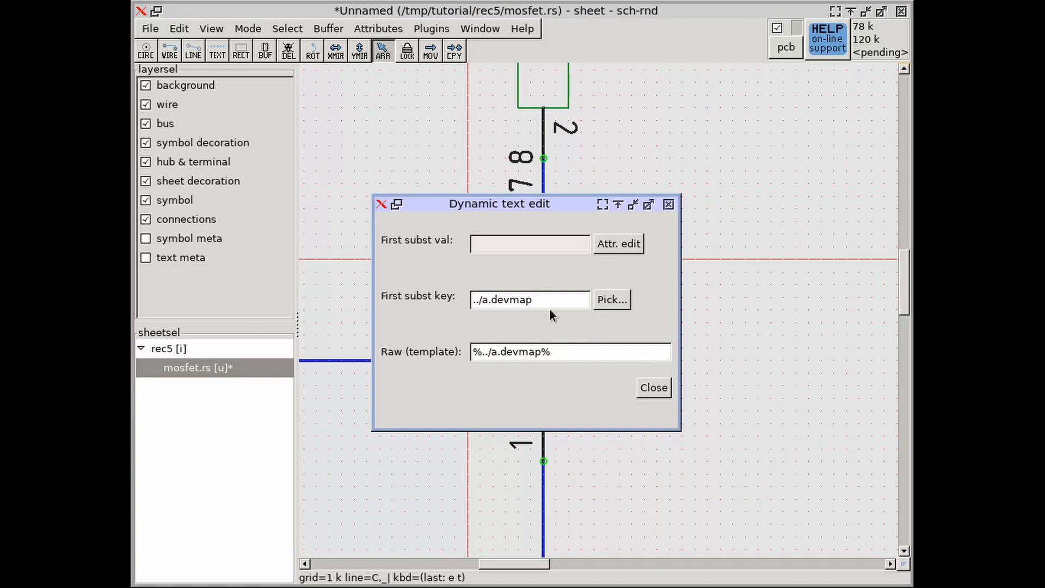
{"action": "left_click", "coordinate": [652, 387]}
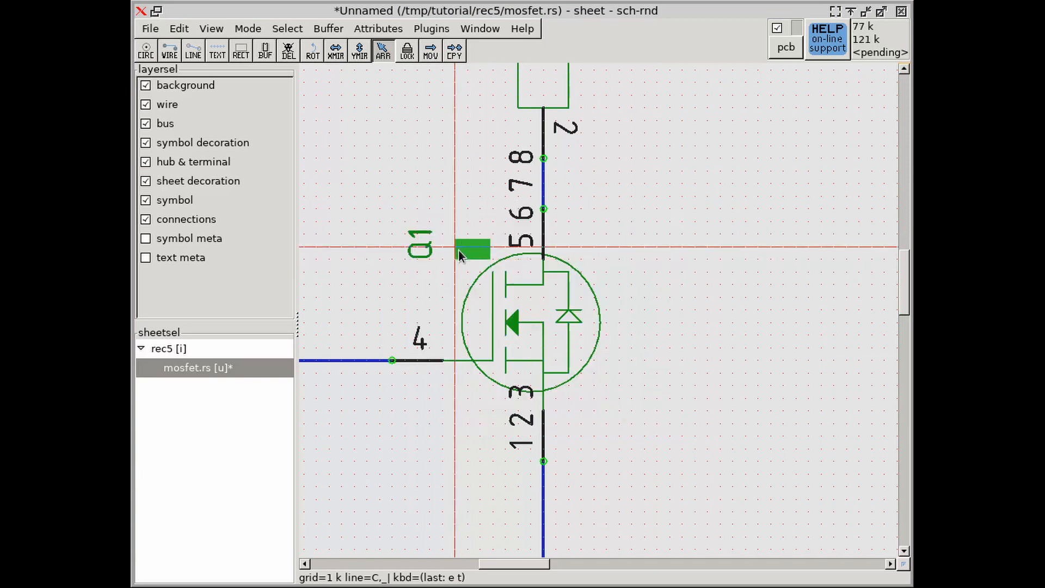
{"action": "key", "text": "Delete"}
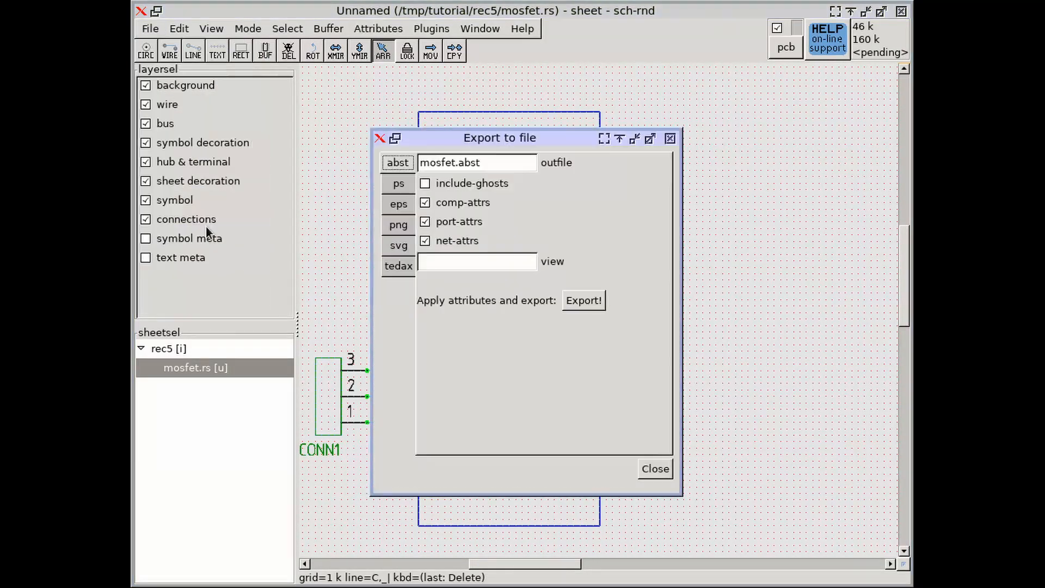
- Export the schematic in tEDAx format to mosfet.tdx
{"action": "left_click", "coordinate": [398, 265]}
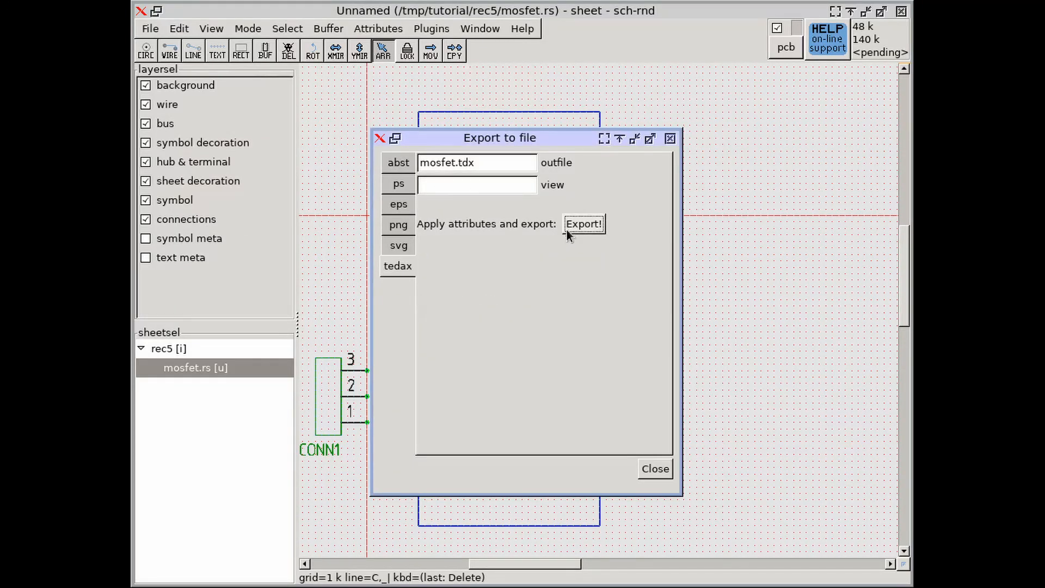
{"action": "left_click", "coordinate": [653, 469]}
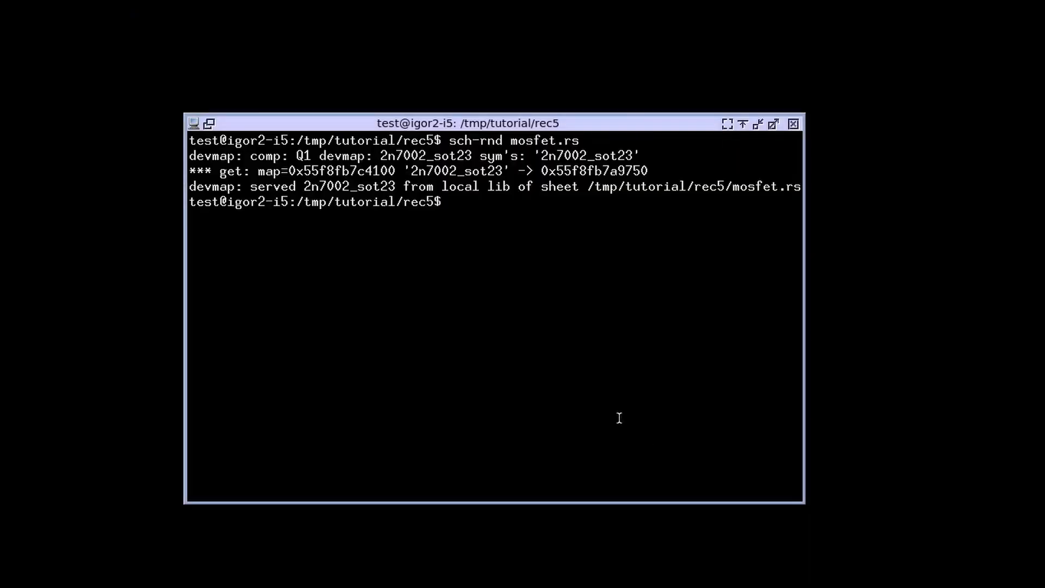
- Print mosfet.tdx with cat and scroll through the netlist output
{"action": "type", "text": "ca"}
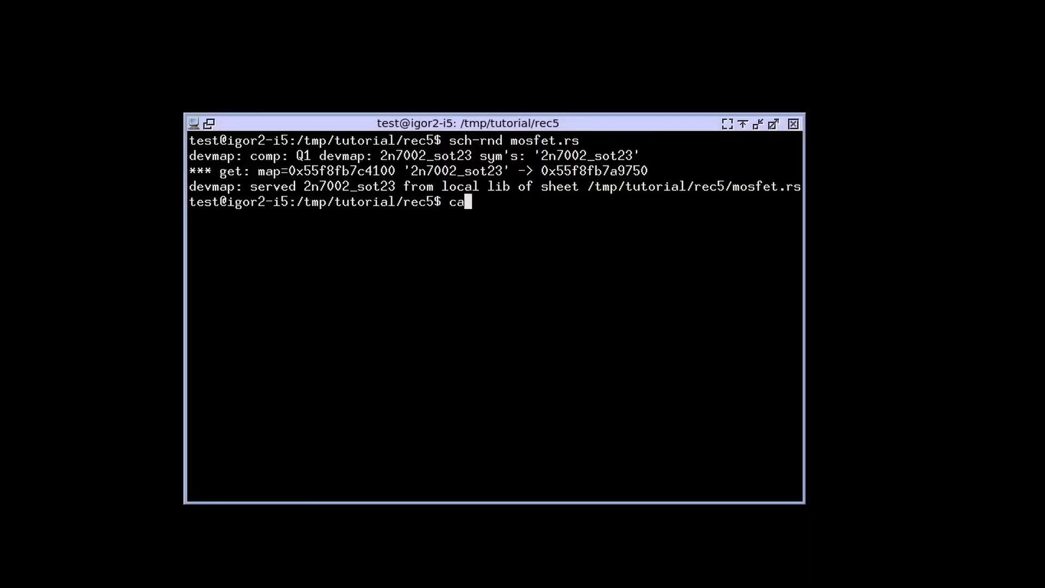
{"action": "type", "text": "t mosfet."}
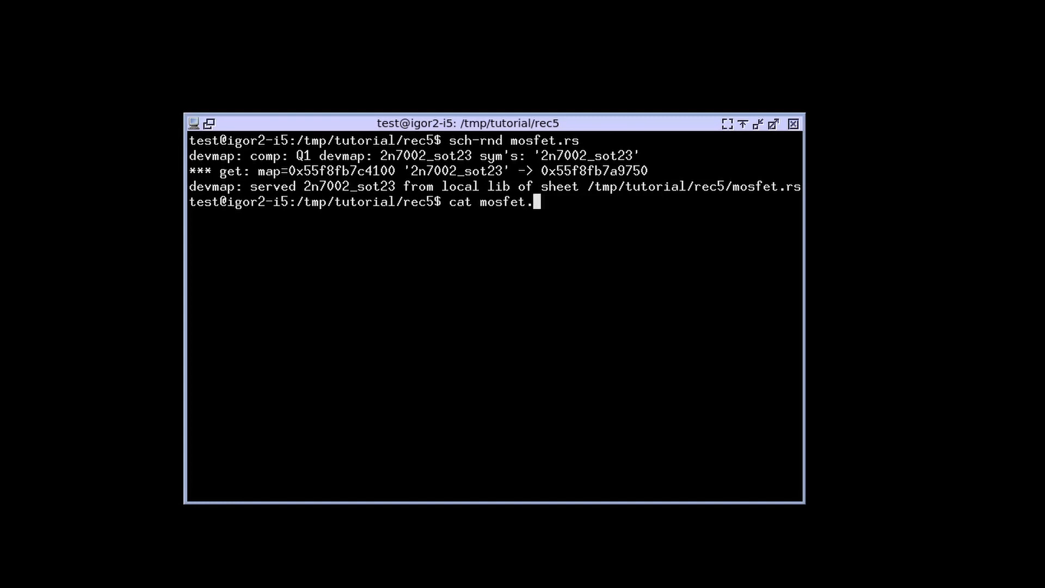
{"action": "key", "text": "Return"}
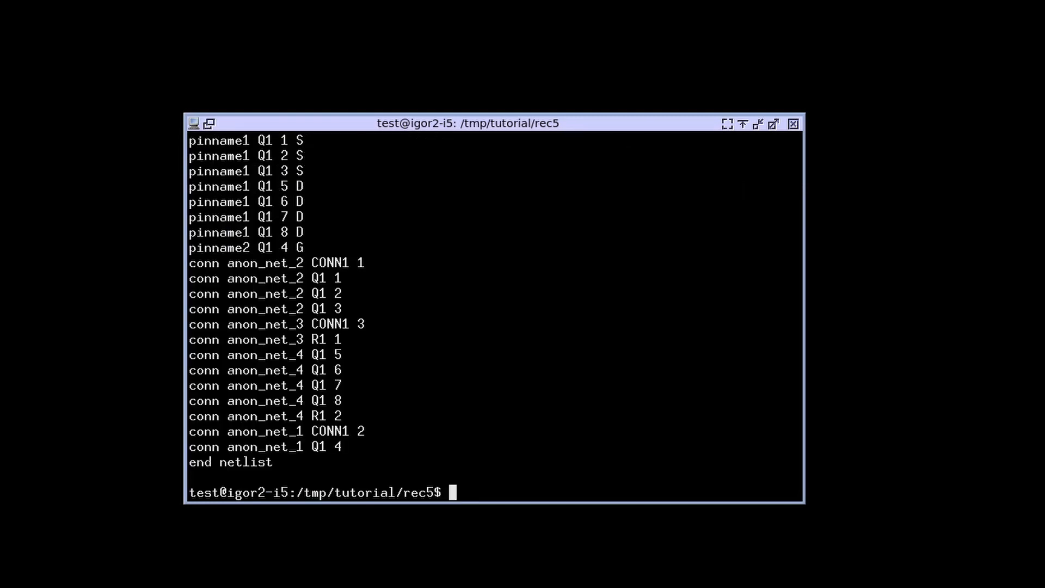
{"action": "key", "text": "Return"}
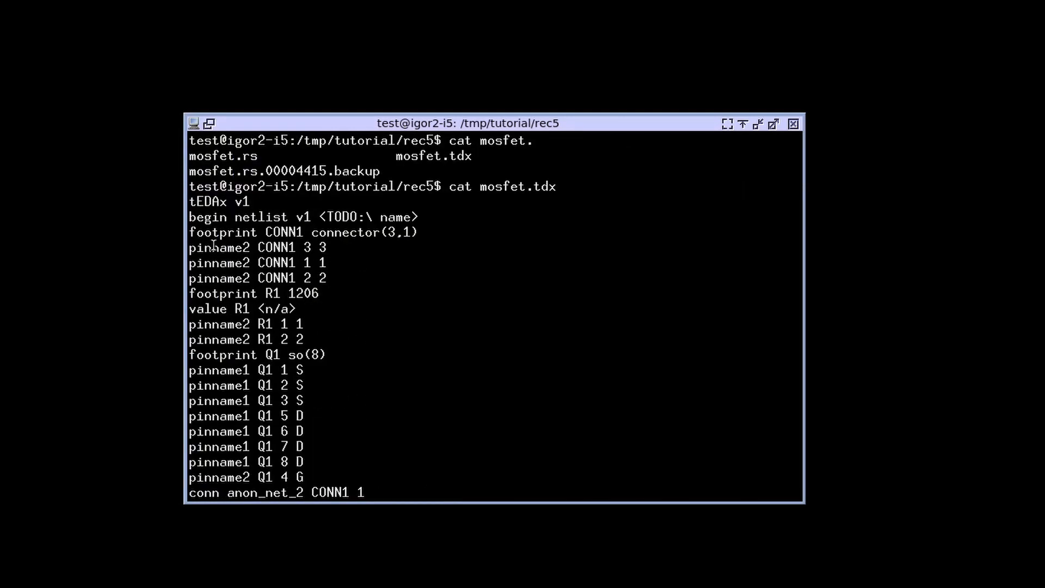
{"action": "scroll", "scroll_direction": "down", "scroll_amount": 3}
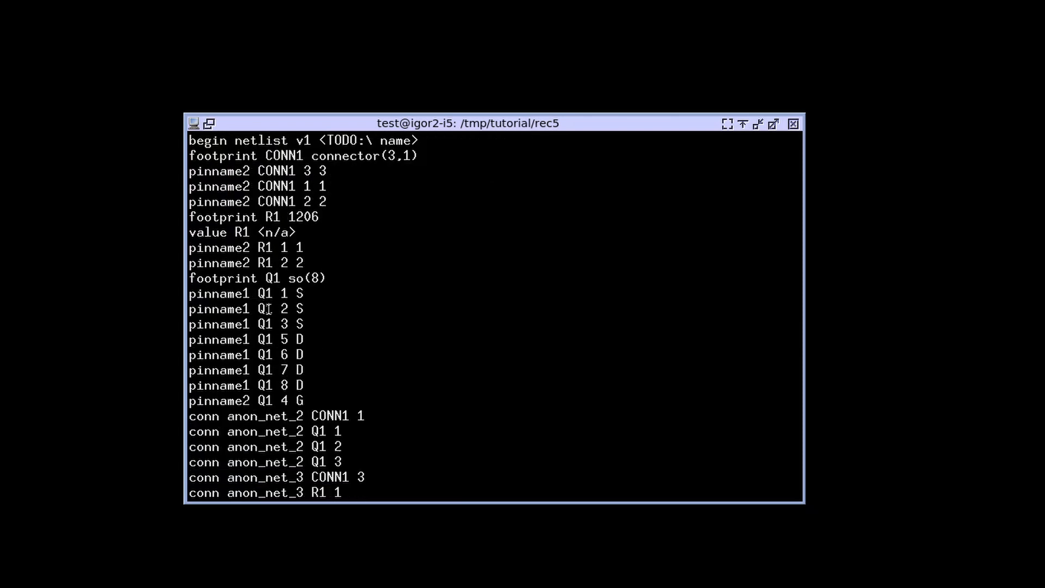
{"action": "scroll", "scroll_direction": "down", "scroll_amount": 3}
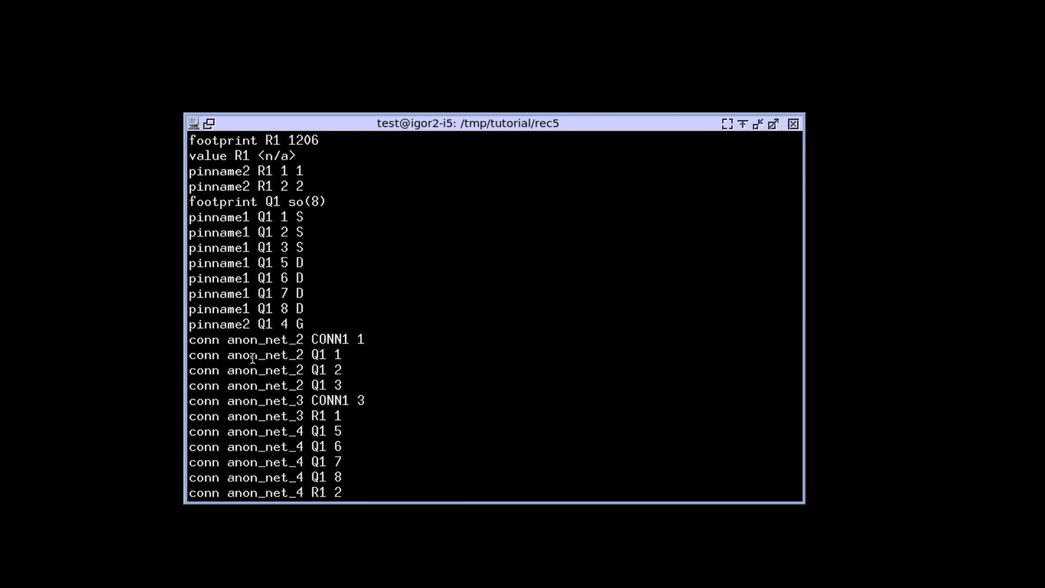
{"action": "scroll", "scroll_direction": "down", "scroll_amount": 3}
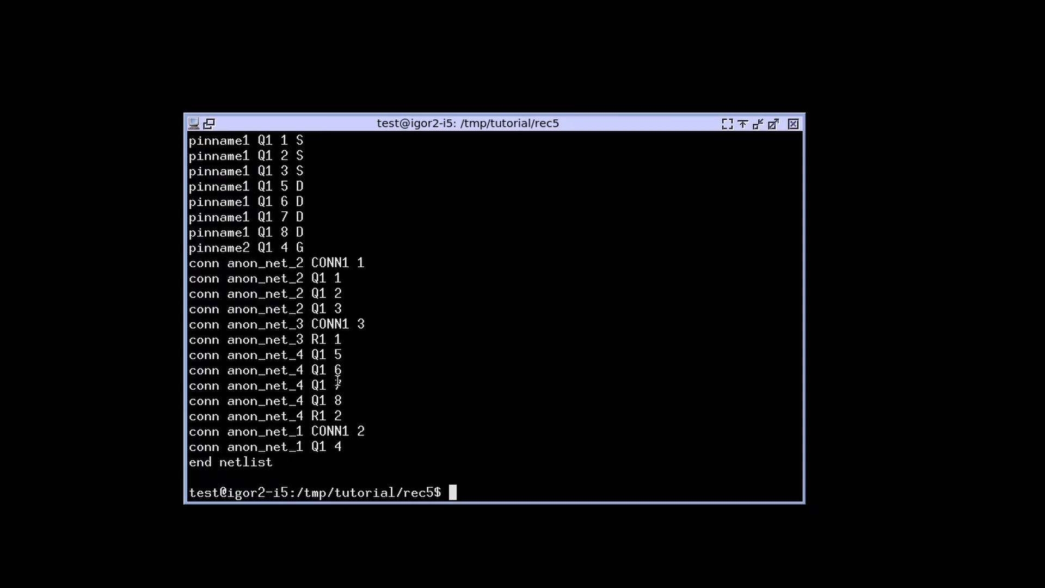
{"action": "type", "text": "pc"}
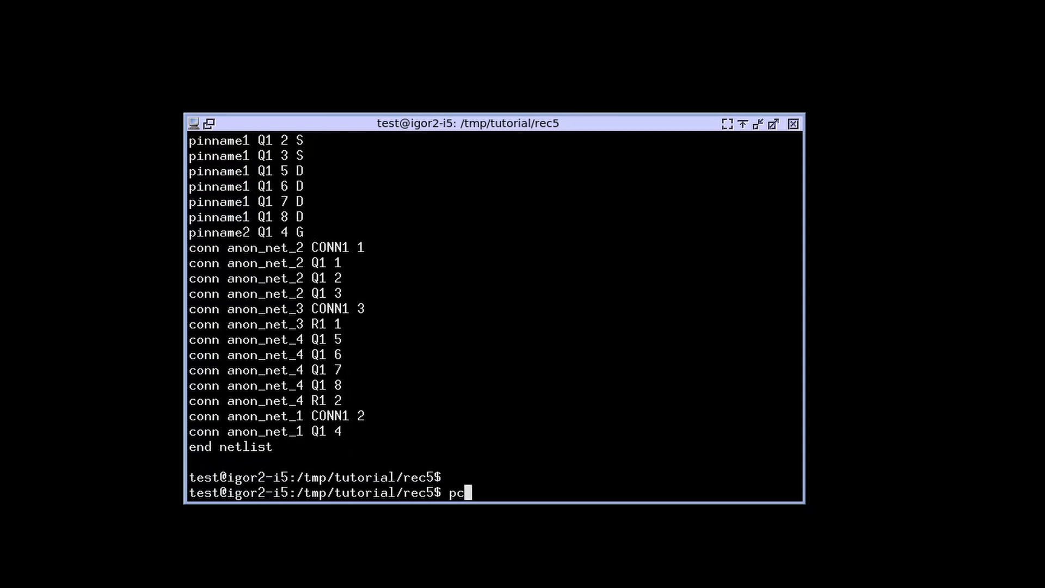